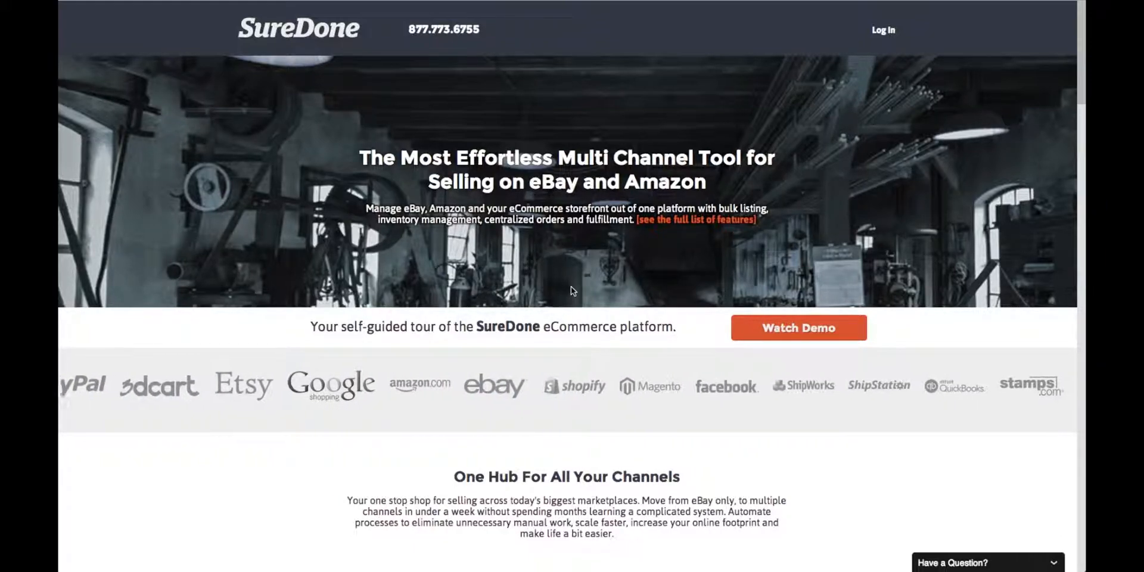
pyautogui.scroll(-3)
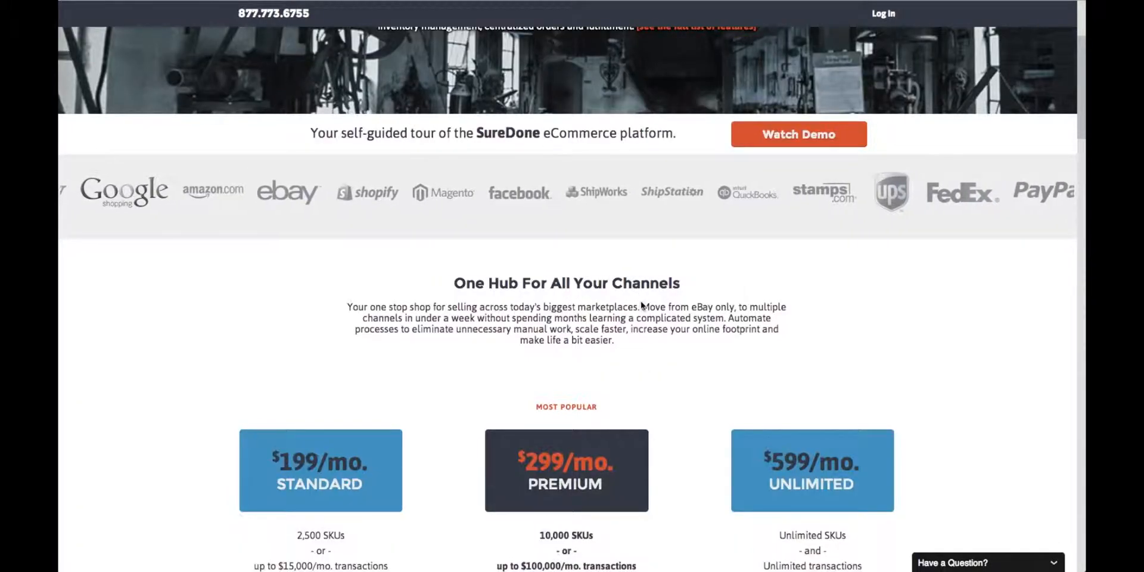
pyautogui.scroll(-3)
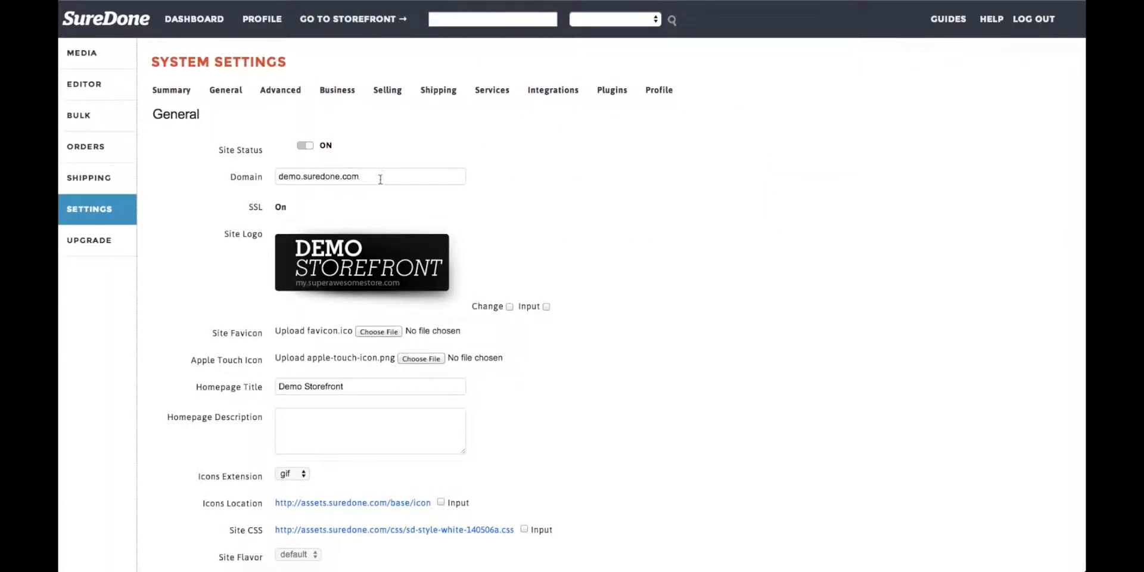
pyautogui.scroll(-3)
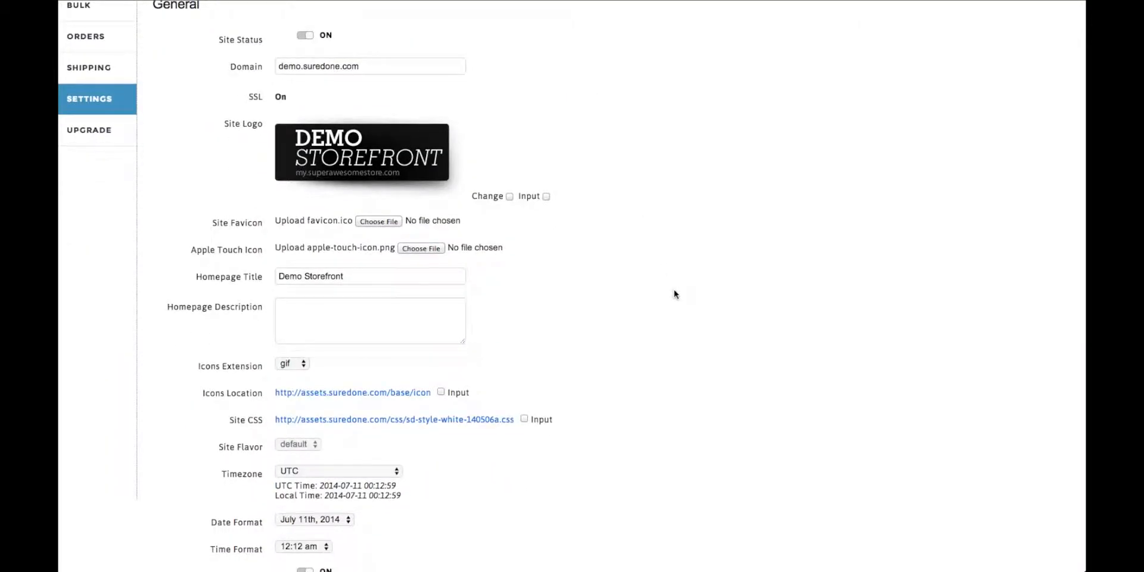
pyautogui.scroll(-3)
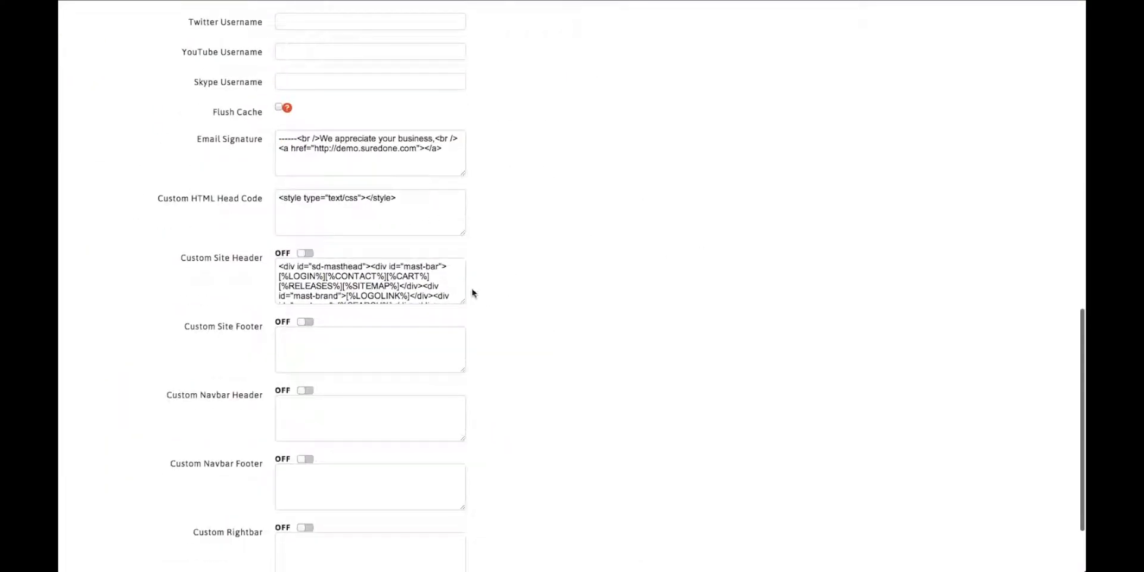
pyautogui.scroll(-3)
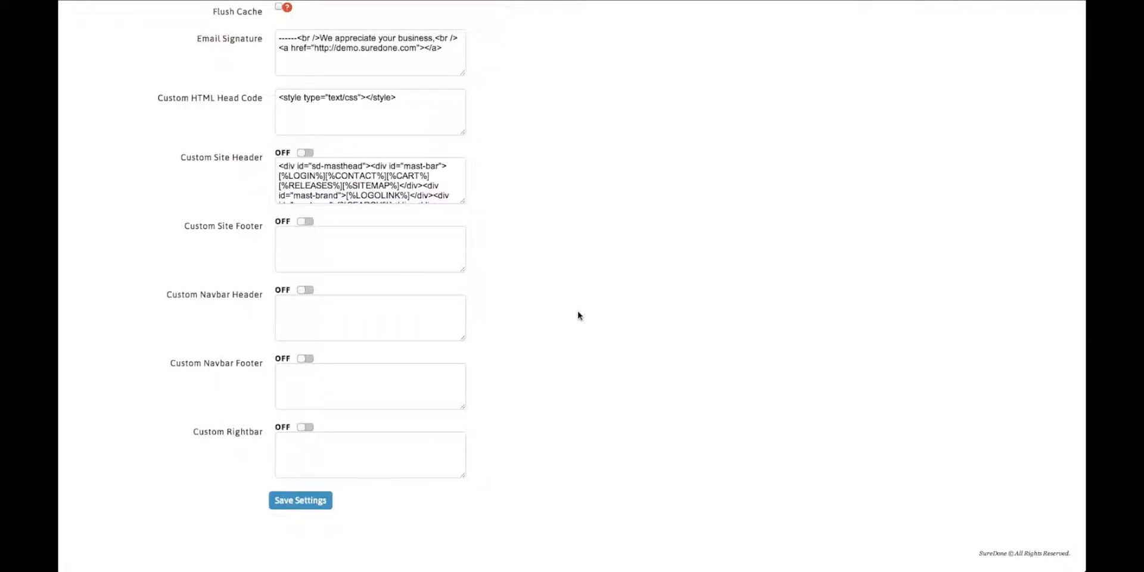
pyautogui.scroll(3)
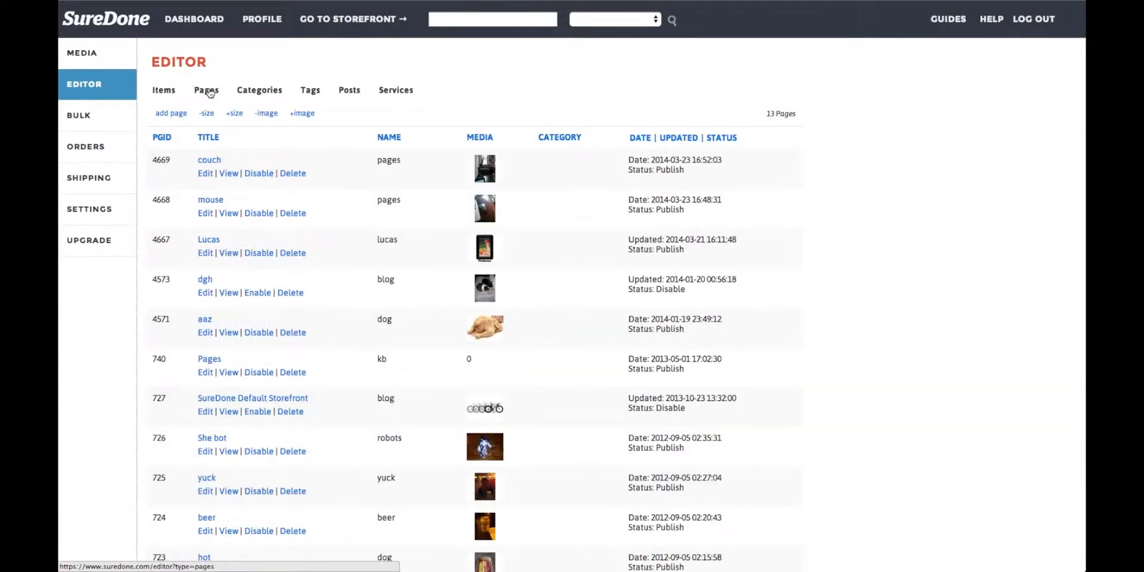
pyautogui.moveTo(259, 90)
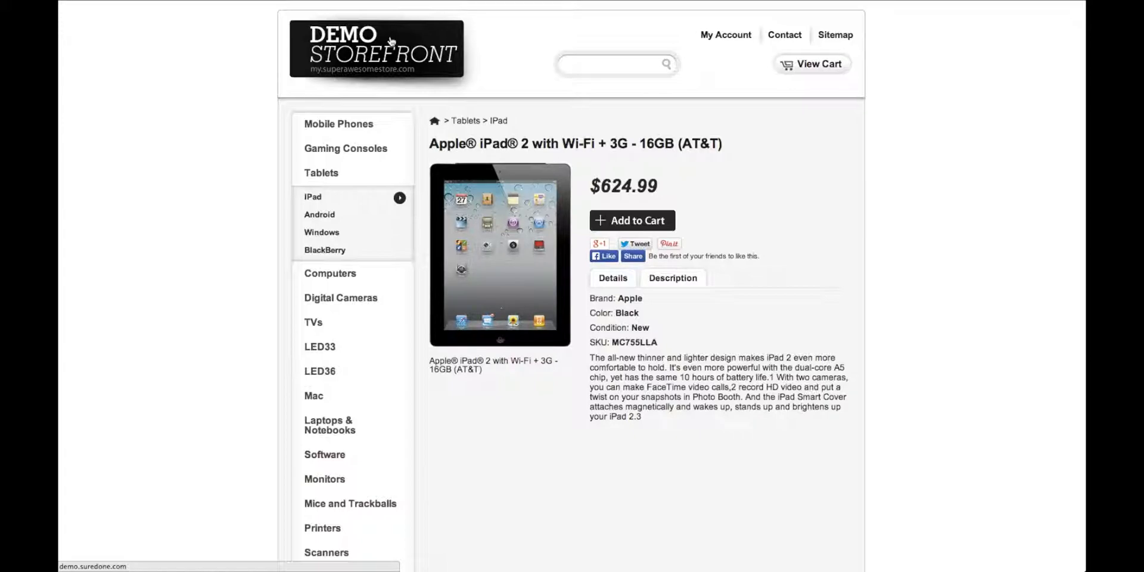
pyautogui.moveTo(728, 168)
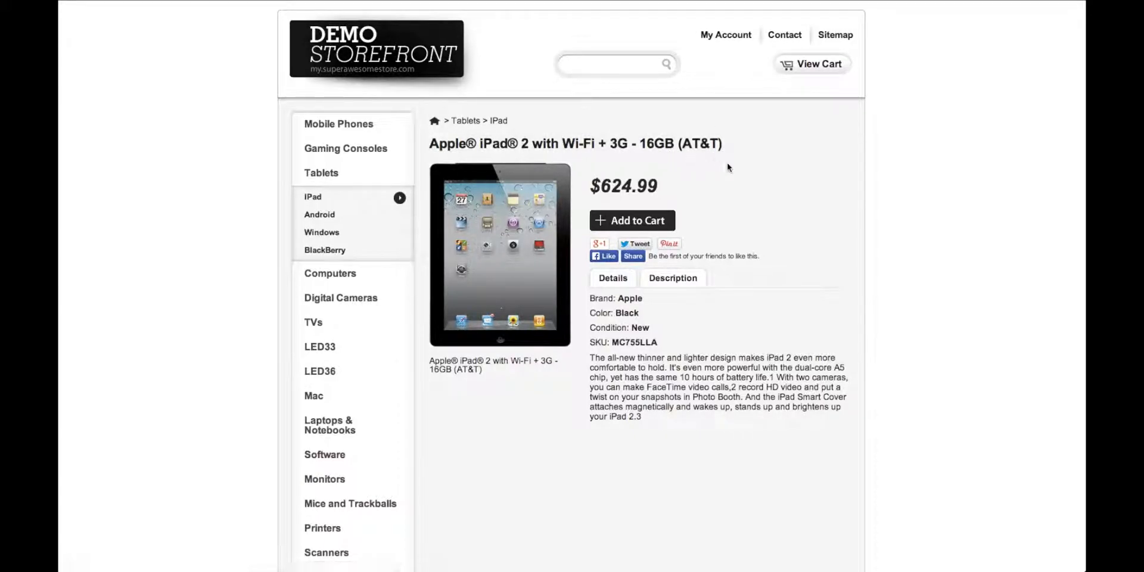
pyautogui.moveTo(745, 304)
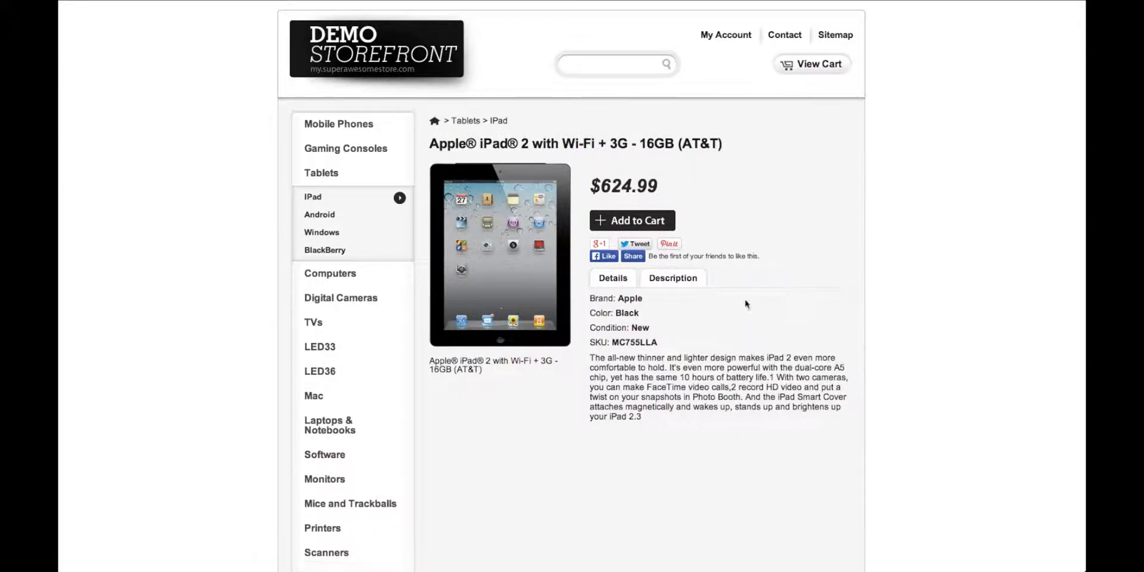
pyautogui.moveTo(665, 312)
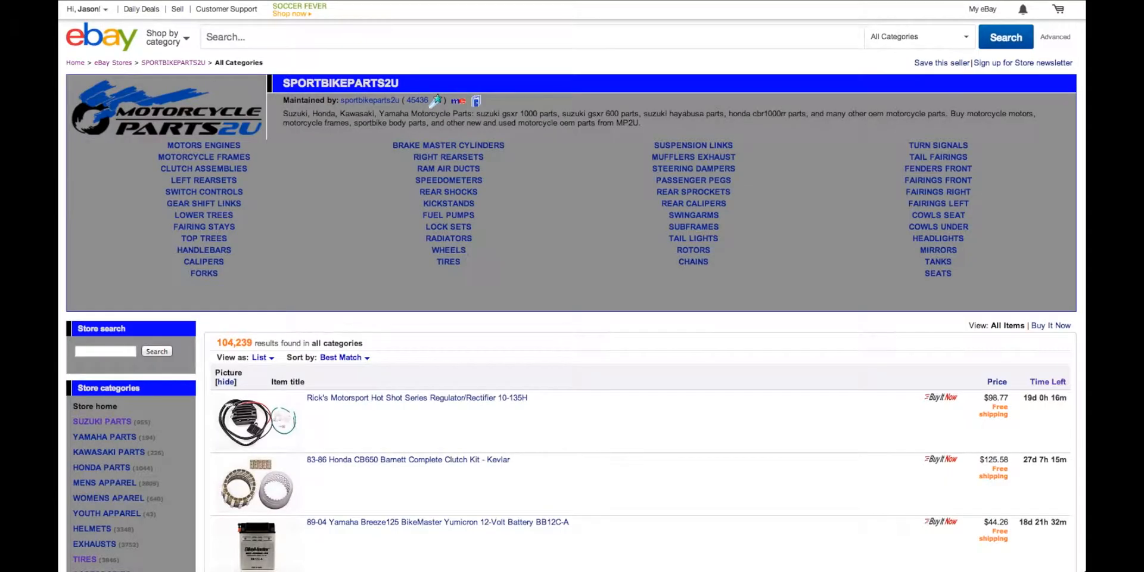
pyautogui.moveTo(686, 81)
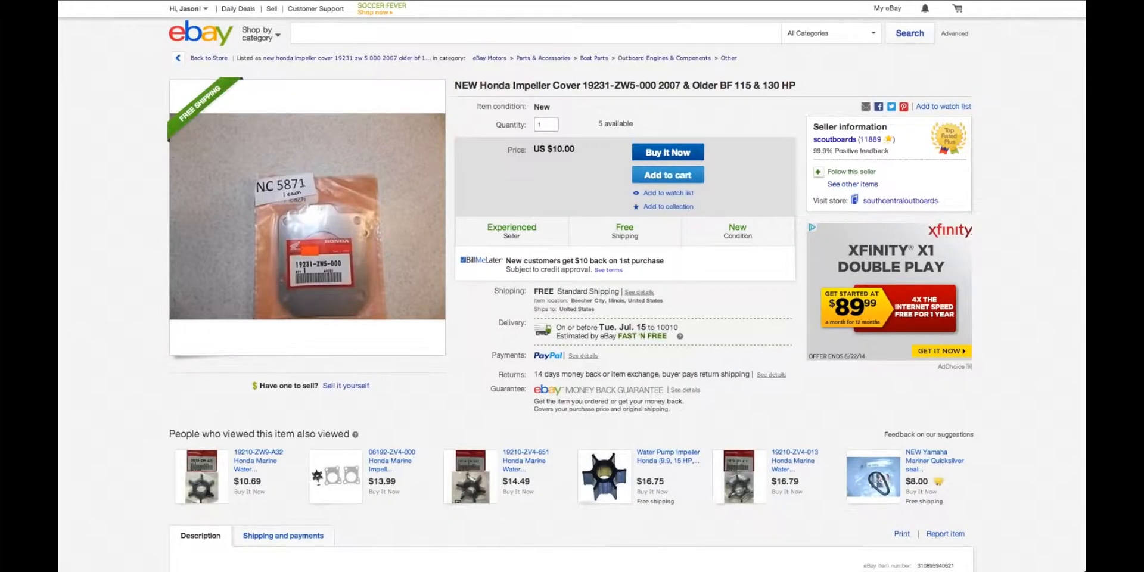
pyautogui.scroll(-3)
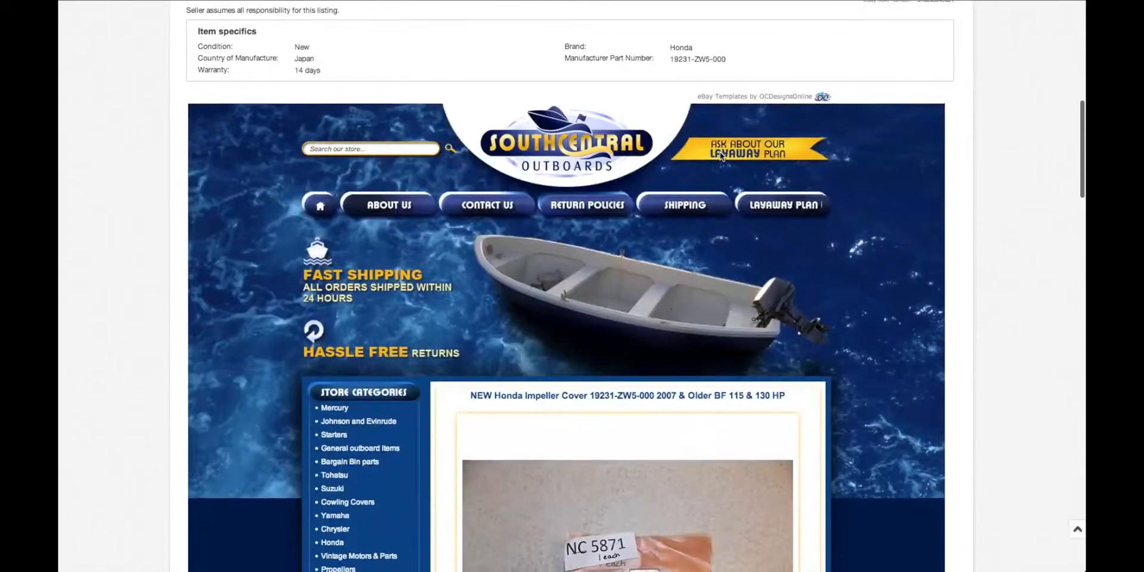
pyautogui.scroll(-3)
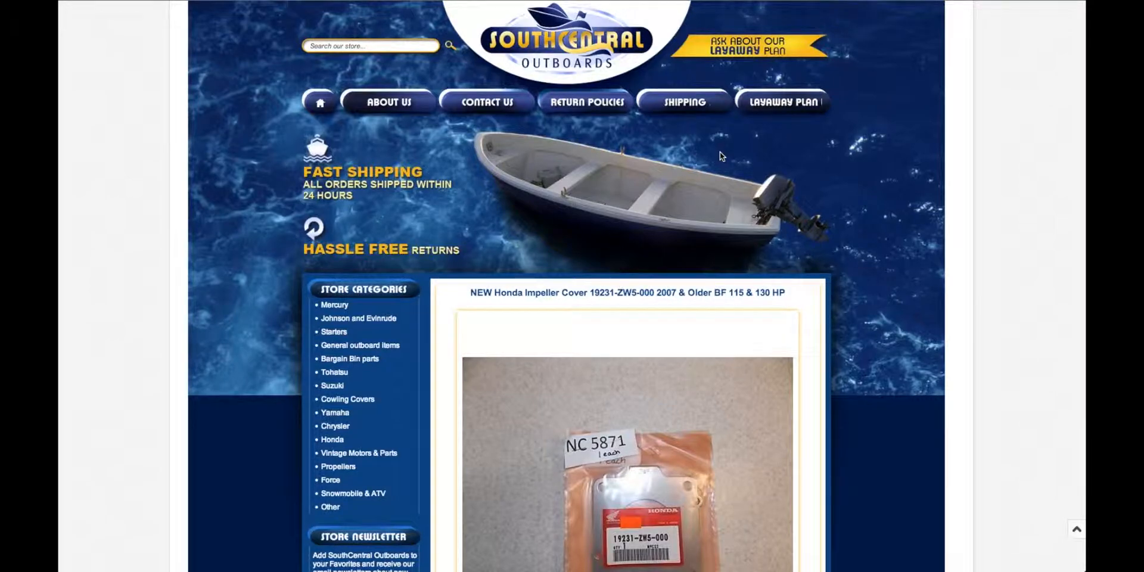
pyautogui.scroll(-3)
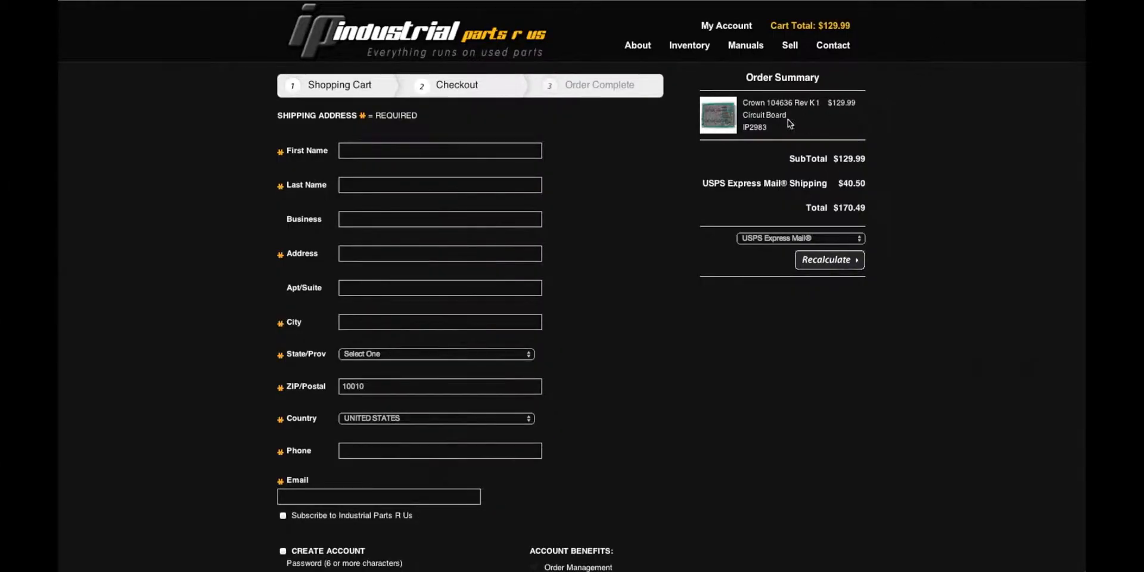
pyautogui.moveTo(653, 315)
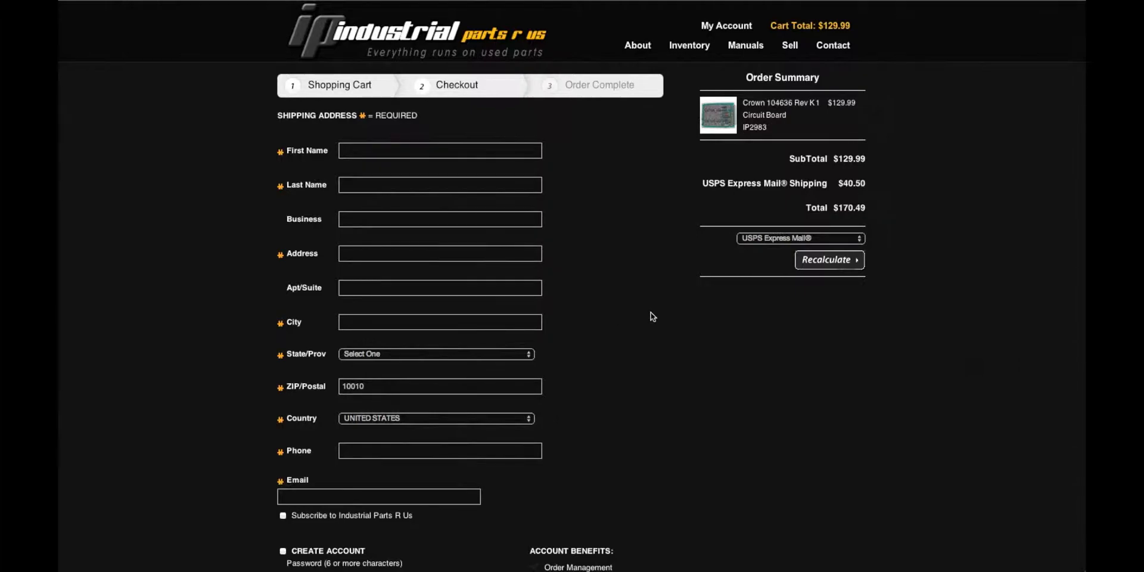